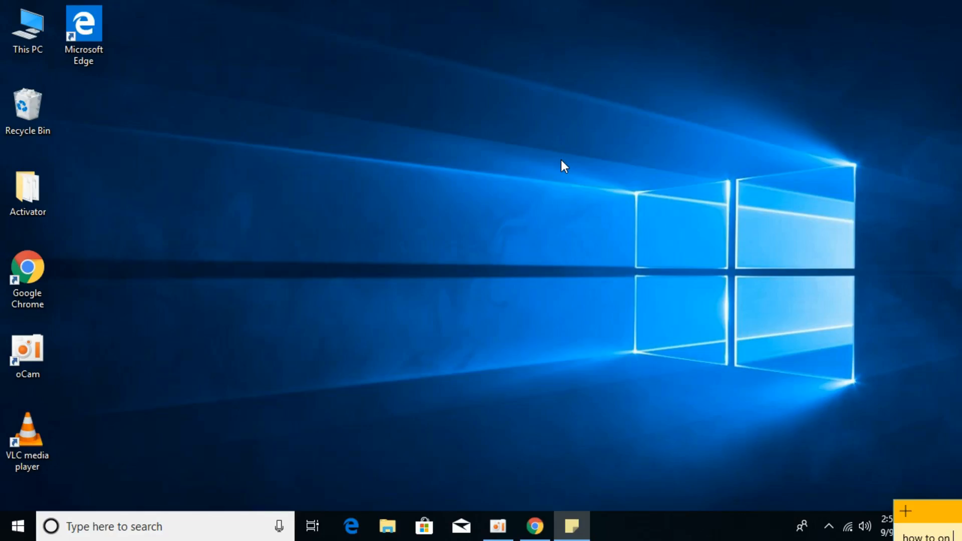
- Bring the Chrome window showing the Facebook News Feed to the front
left_click(535, 526)
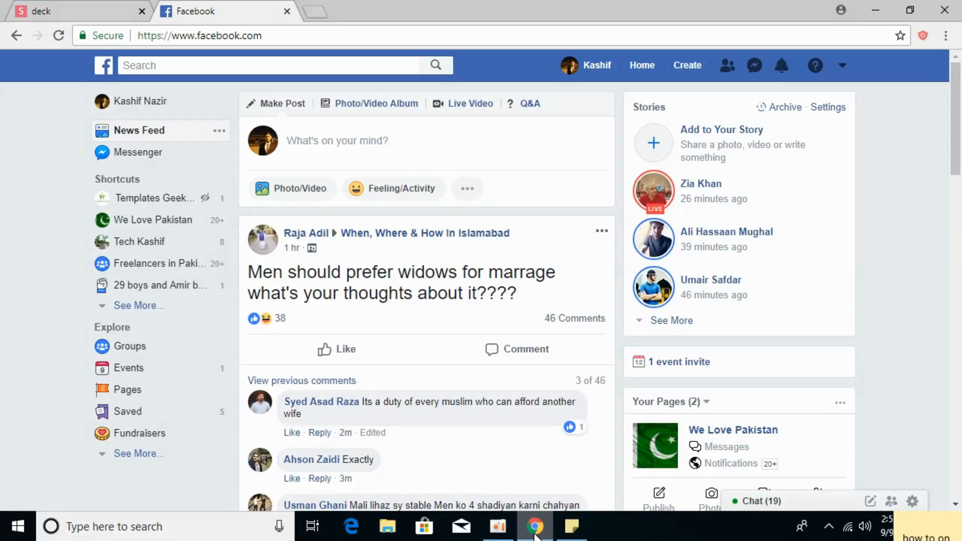
mouse_move(788, 54)
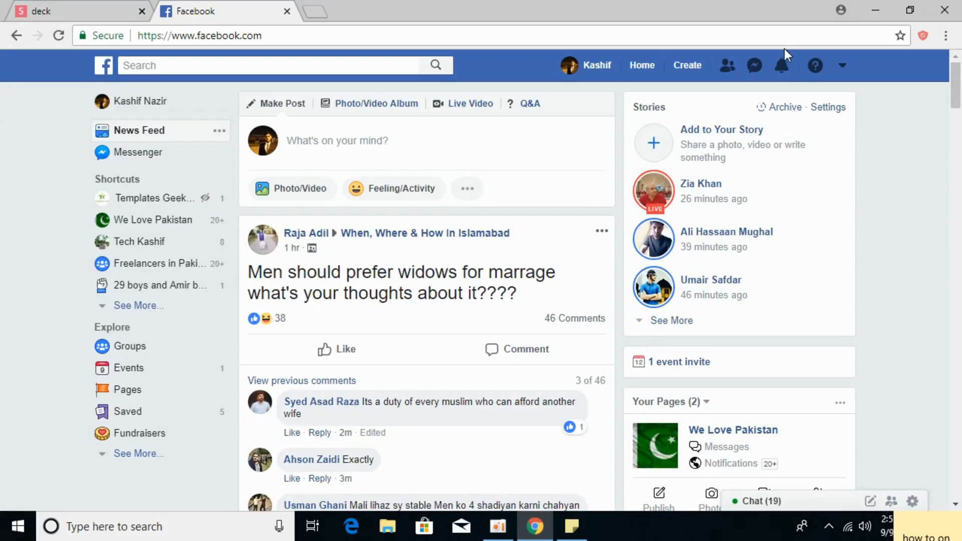
mouse_move(568, 66)
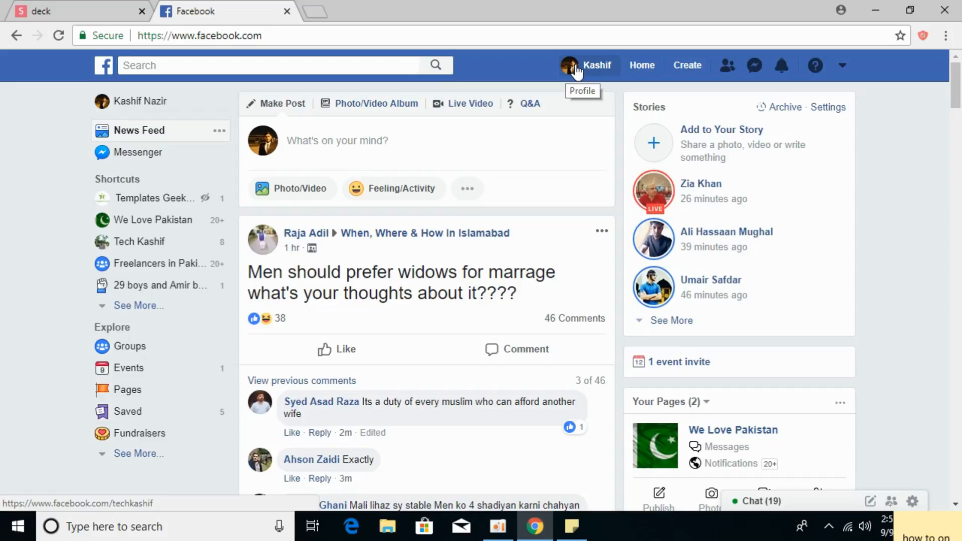
- Open your own profile and preview it with View As
left_click(597, 66)
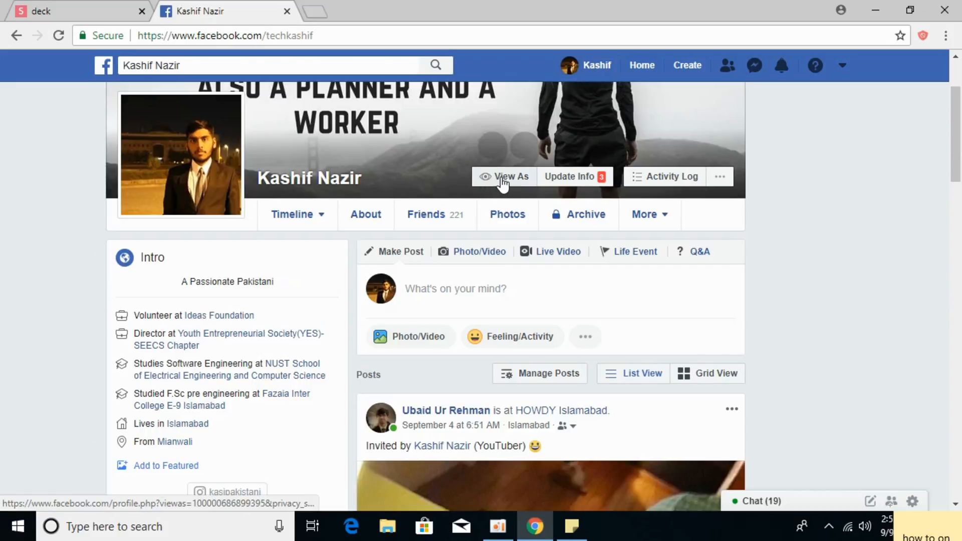
left_click(504, 177)
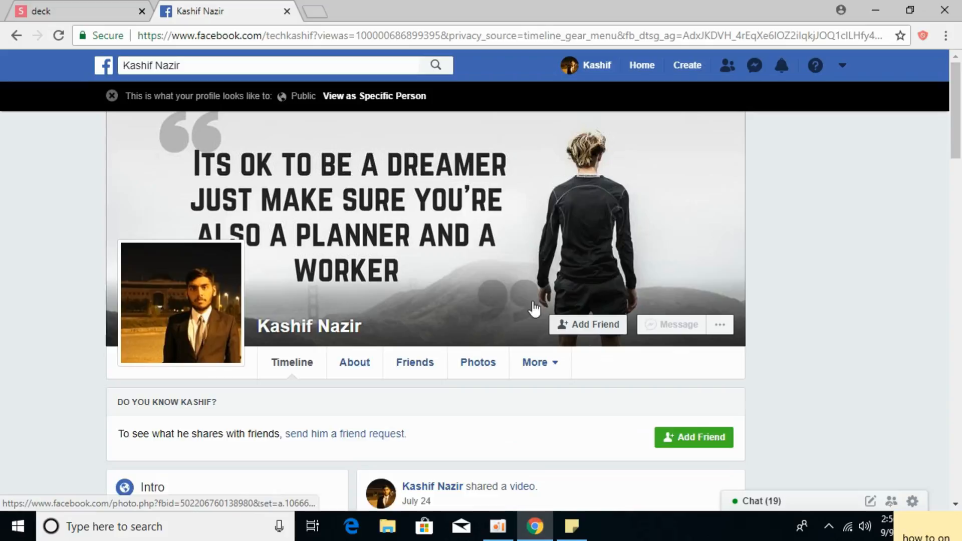
mouse_move(478, 315)
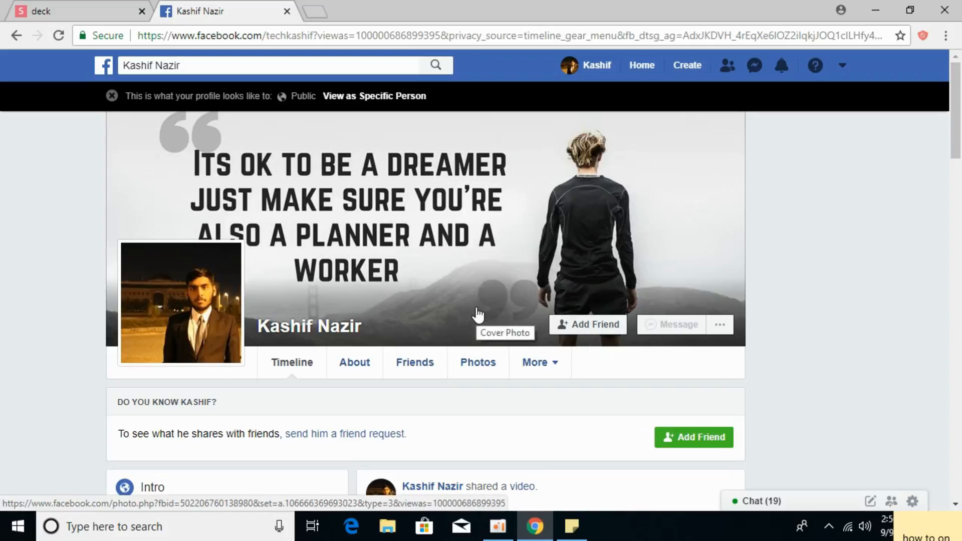
mouse_move(545, 298)
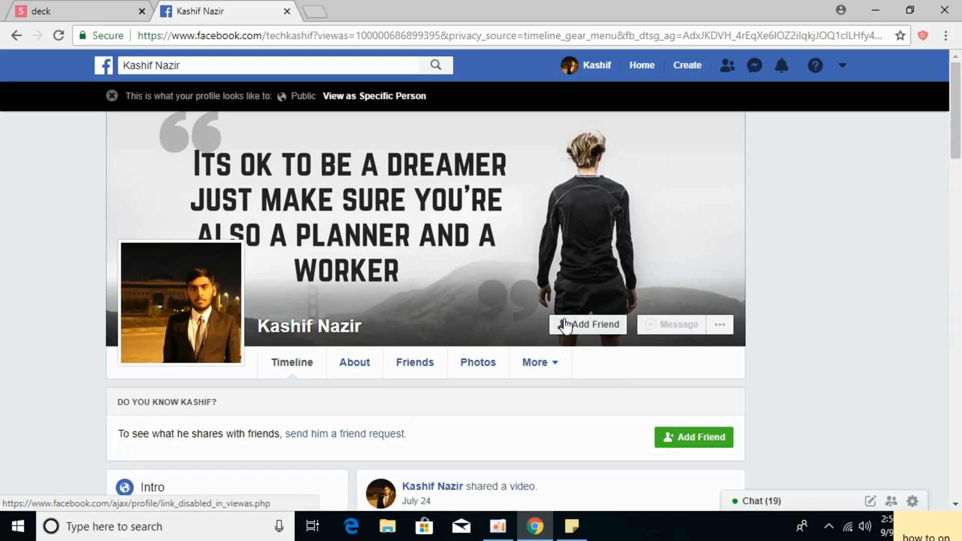
mouse_move(485, 330)
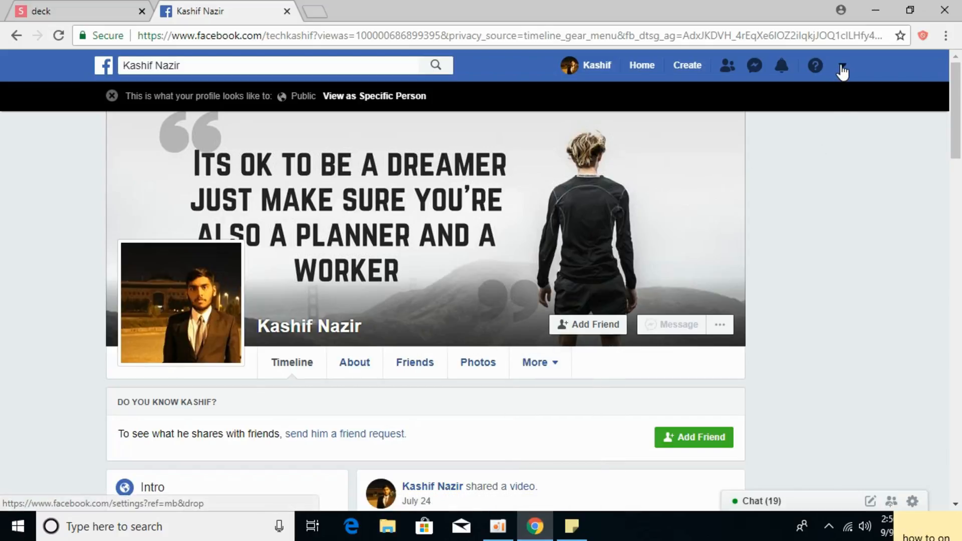
mouse_move(844, 69)
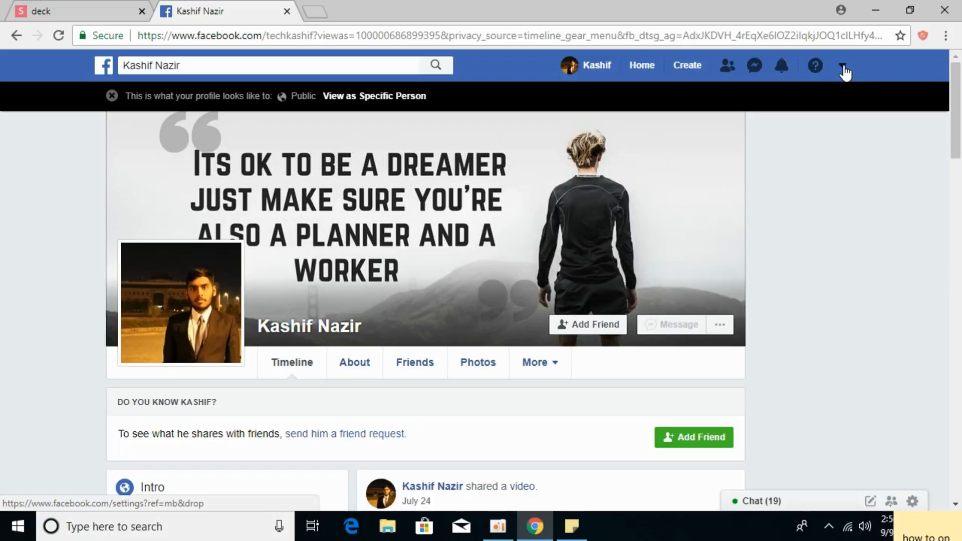
- Open Settings from the account drop-down menu
left_click(843, 66)
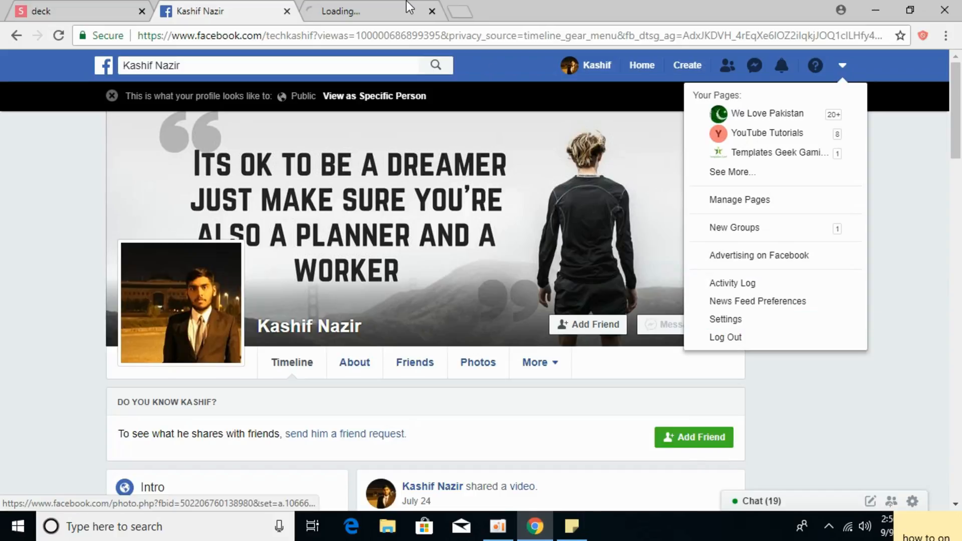
left_click(726, 319)
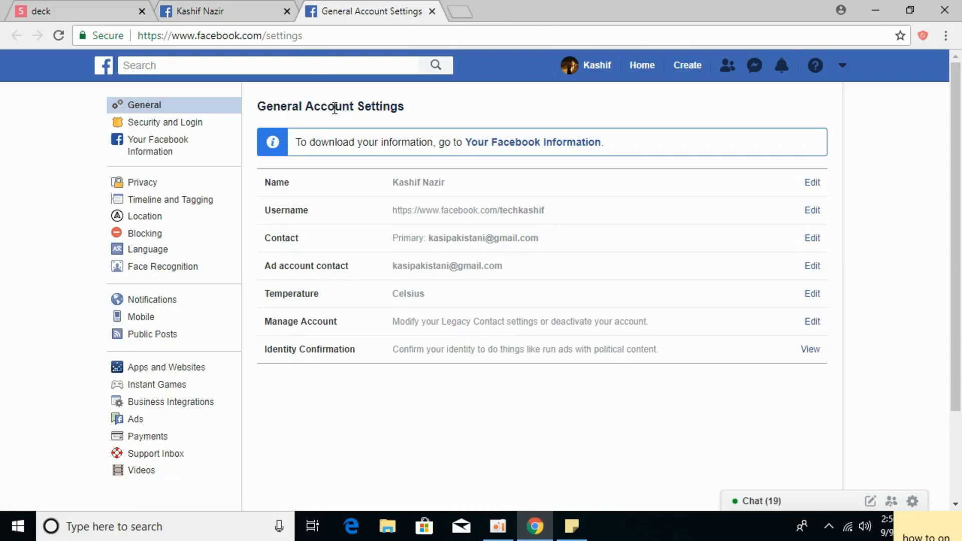
mouse_move(91, 360)
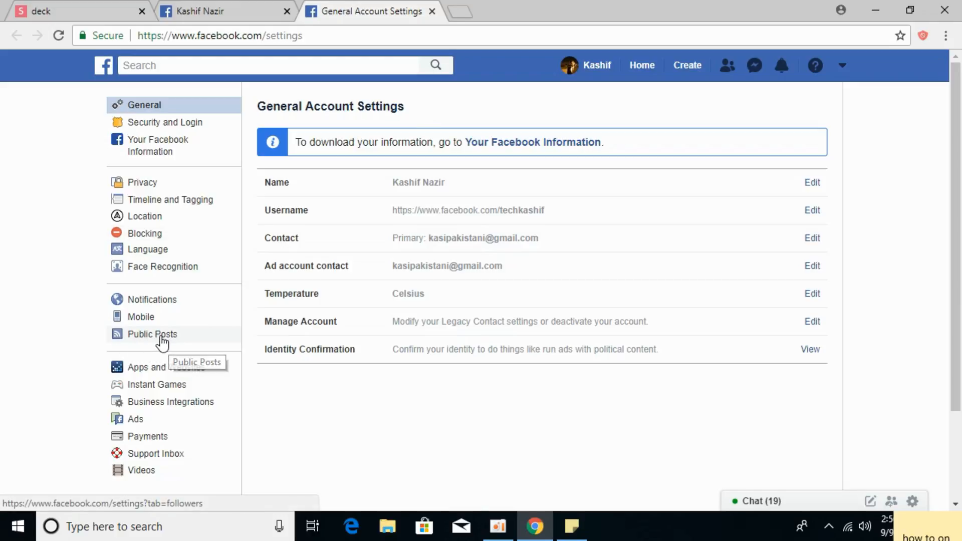
- Change 'Who Can Follow Me' from Friends to Public in Public Posts settings
left_click(151, 334)
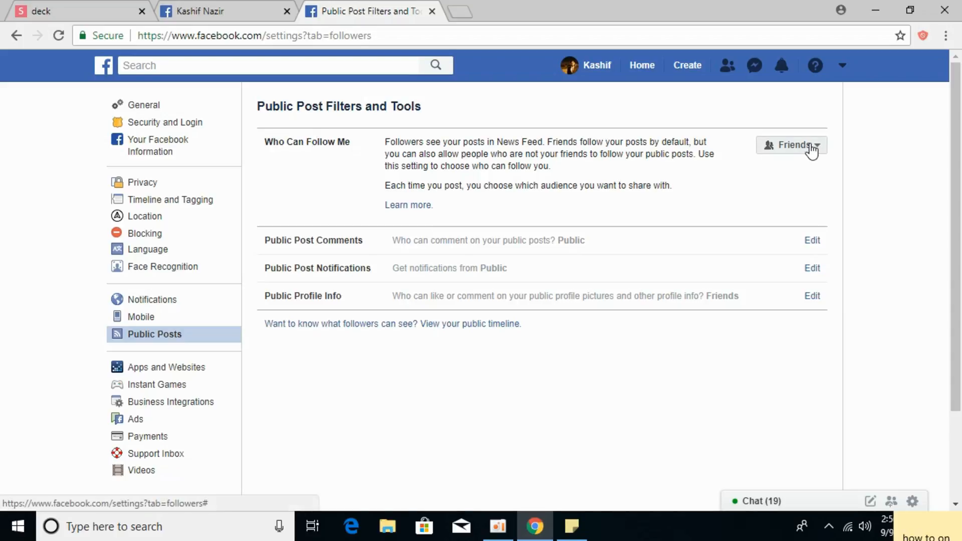
left_click(792, 145)
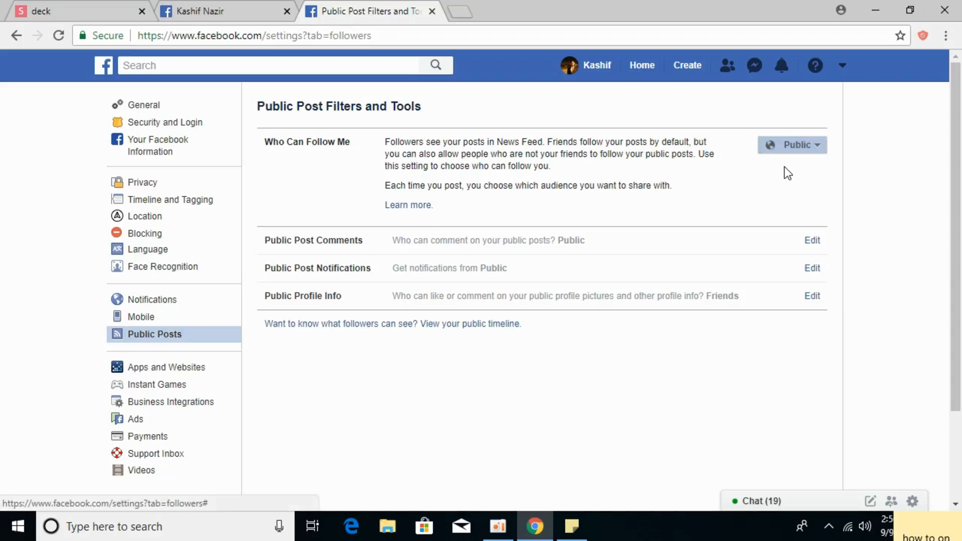
mouse_move(501, 356)
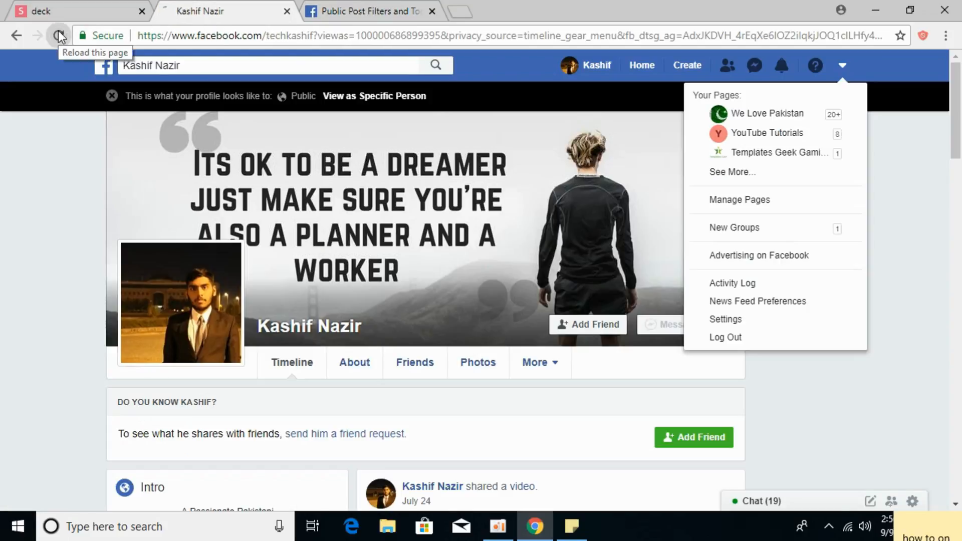
- Reload the View As preview, dismiss the tip, and go back to Public Post settings
left_click(58, 36)
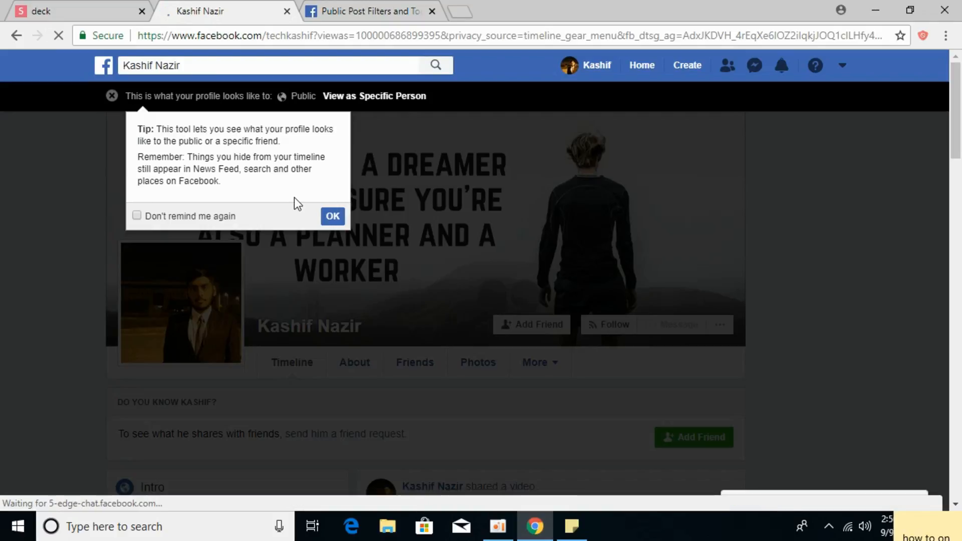
left_click(332, 217)
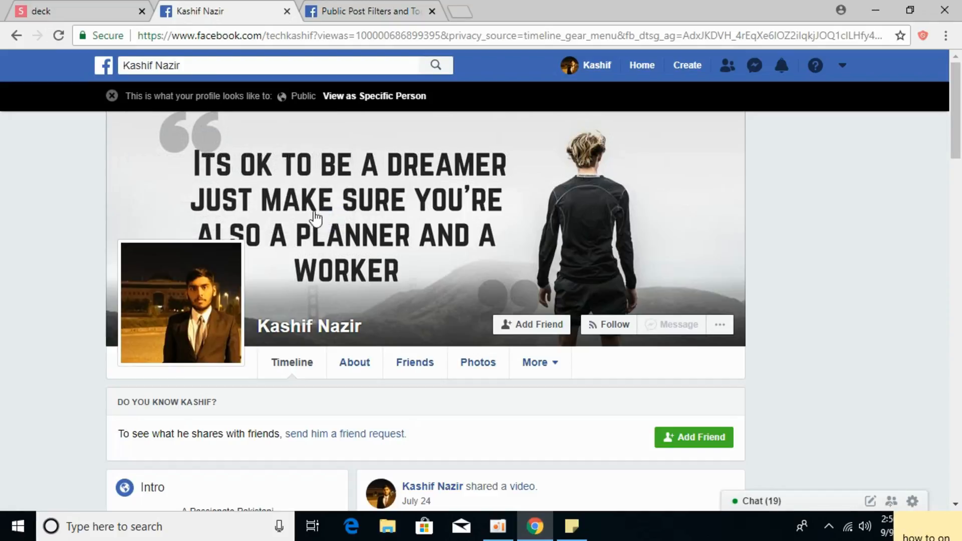
mouse_move(500, 293)
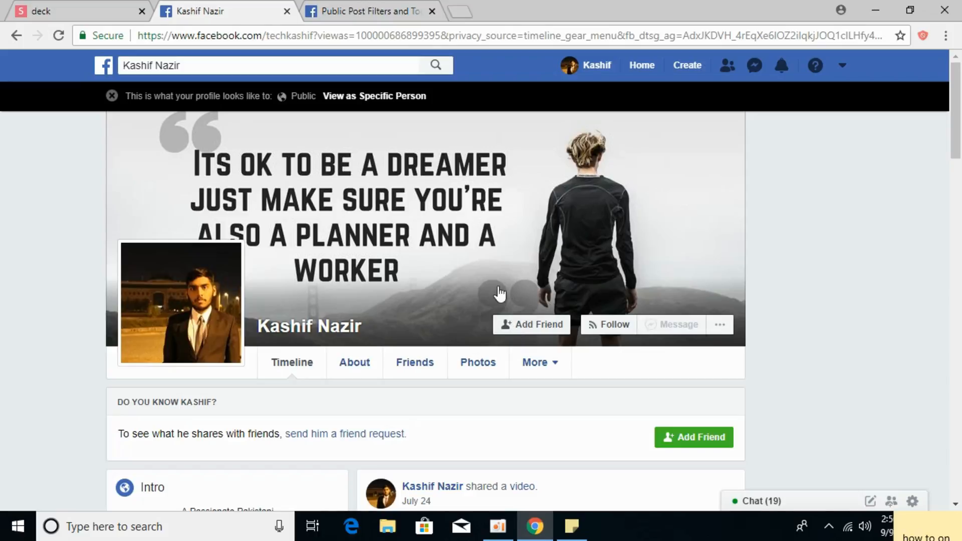
left_click(365, 11)
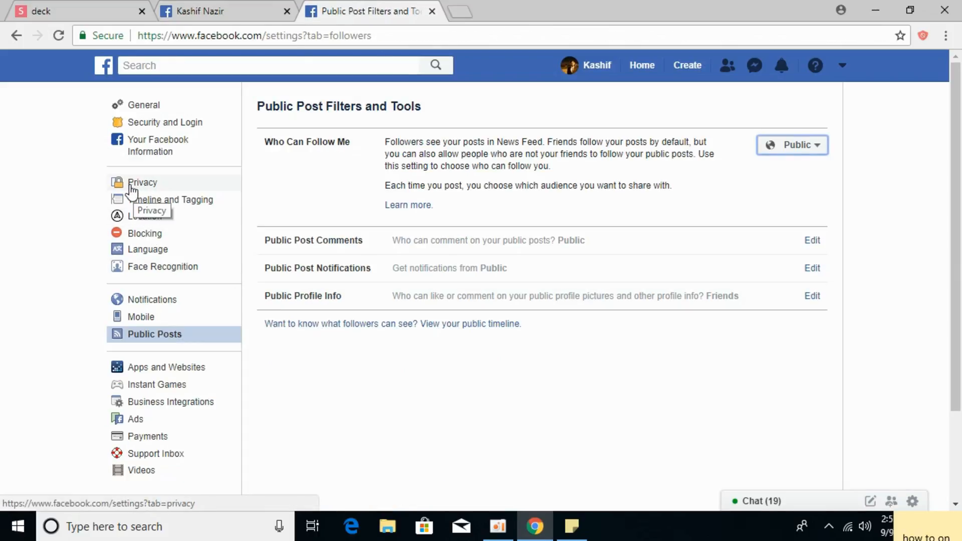
- Set 'Who can send you friend requests?' to Friends of friends and reload the preview
left_click(143, 182)
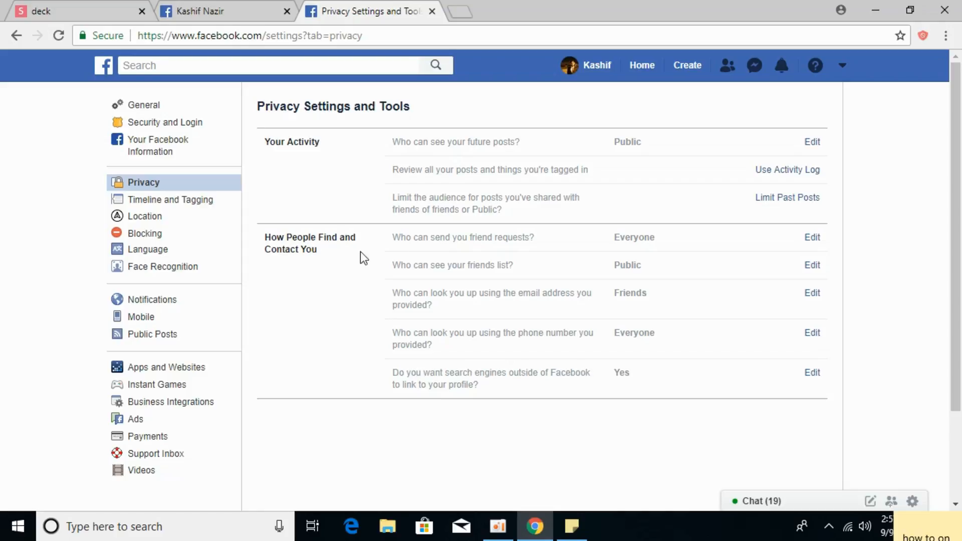
mouse_move(502, 243)
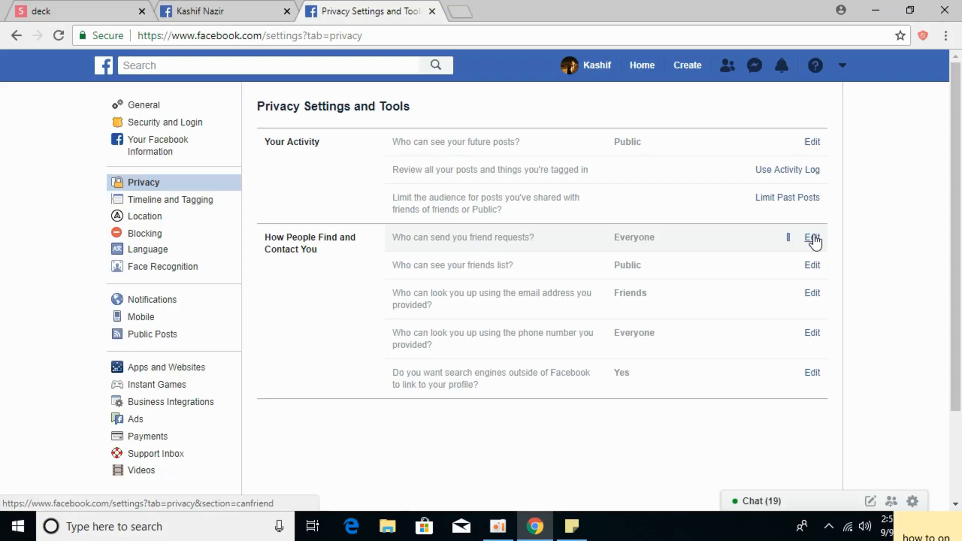
left_click(812, 238)
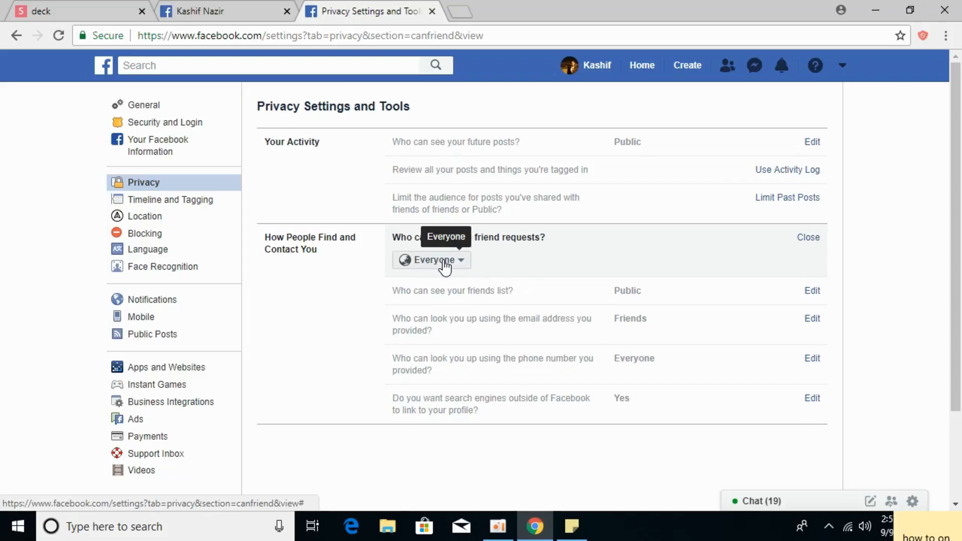
left_click(225, 11)
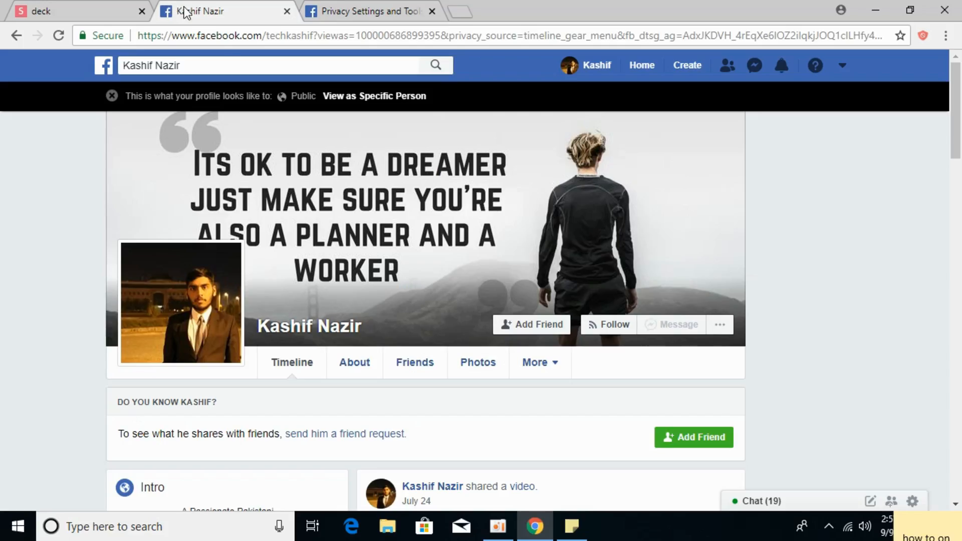
left_click(368, 11)
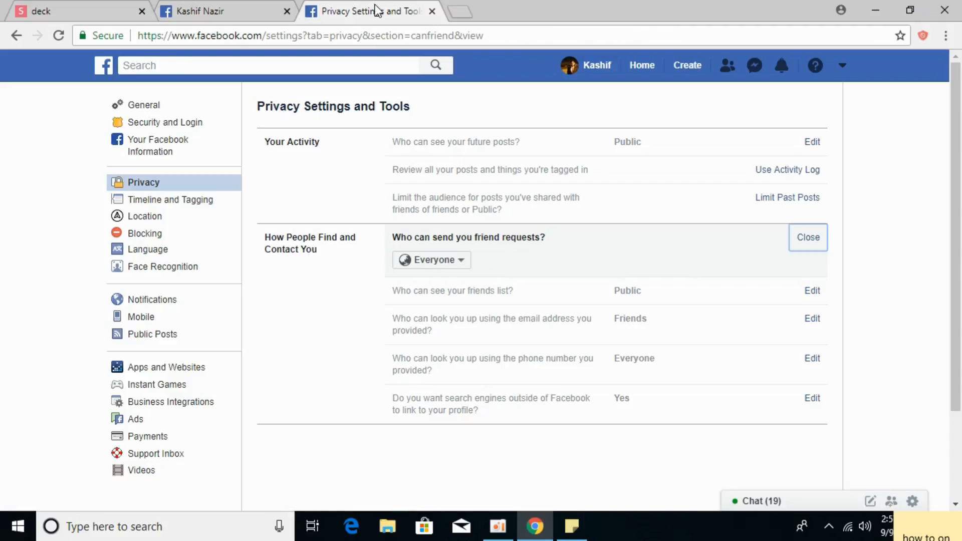
left_click(431, 259)
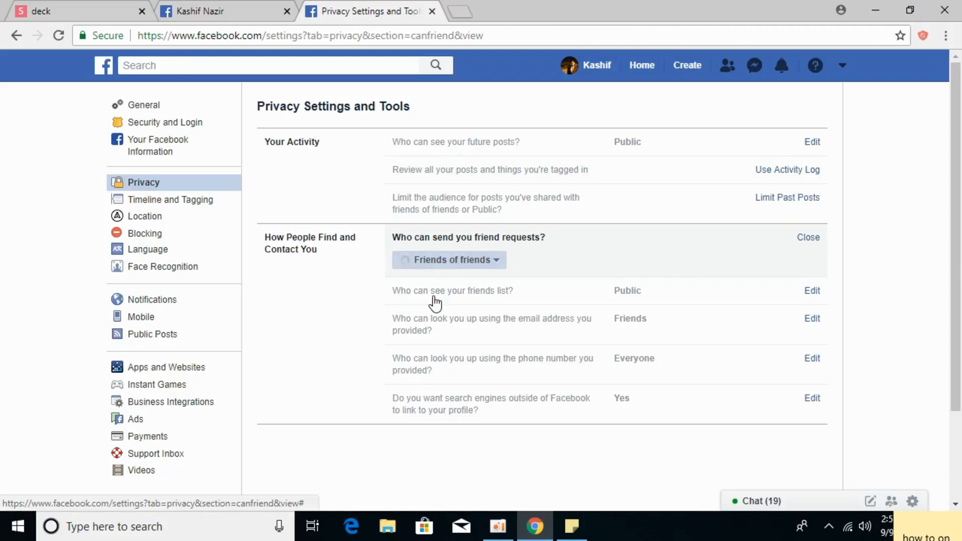
left_click(221, 11)
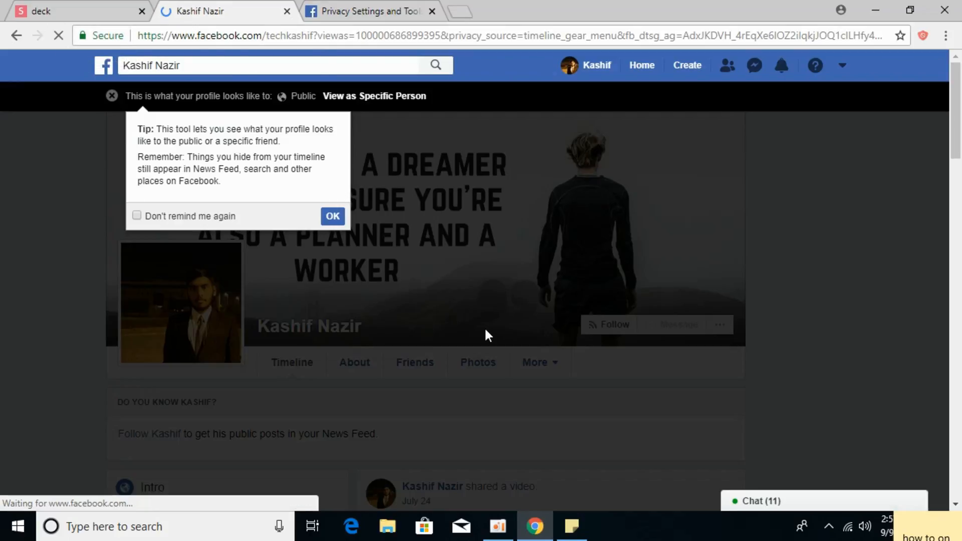
left_click(333, 216)
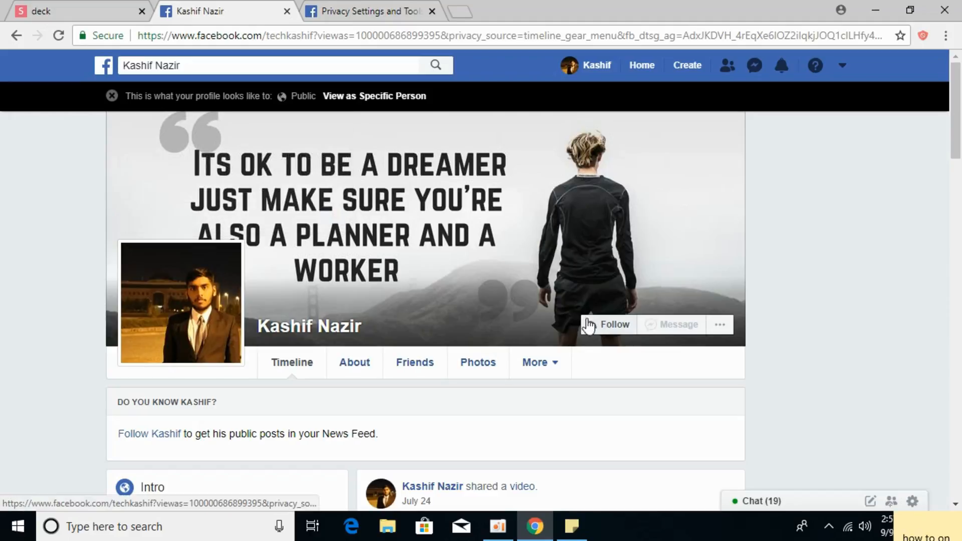